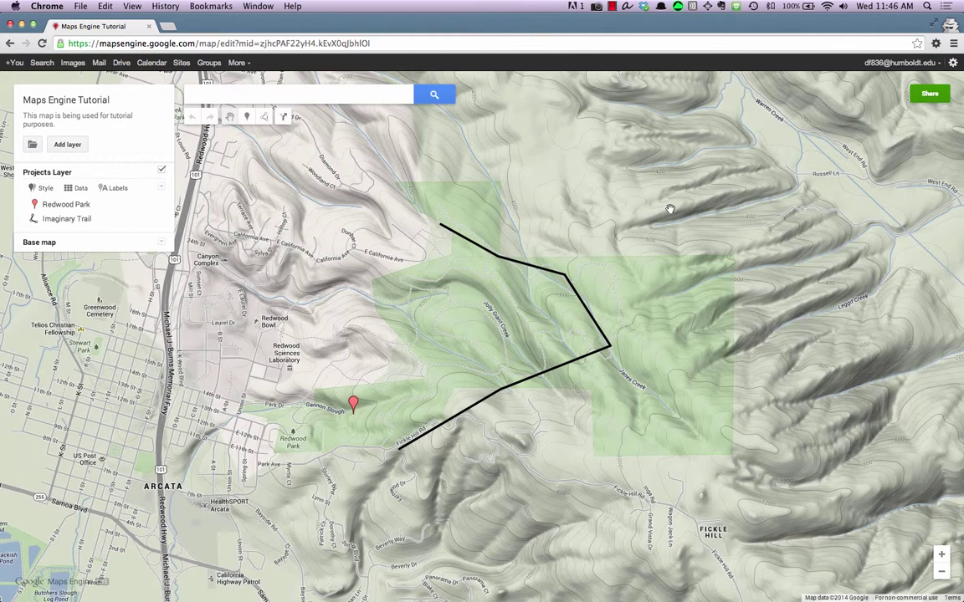
mouse_move(793, 141)
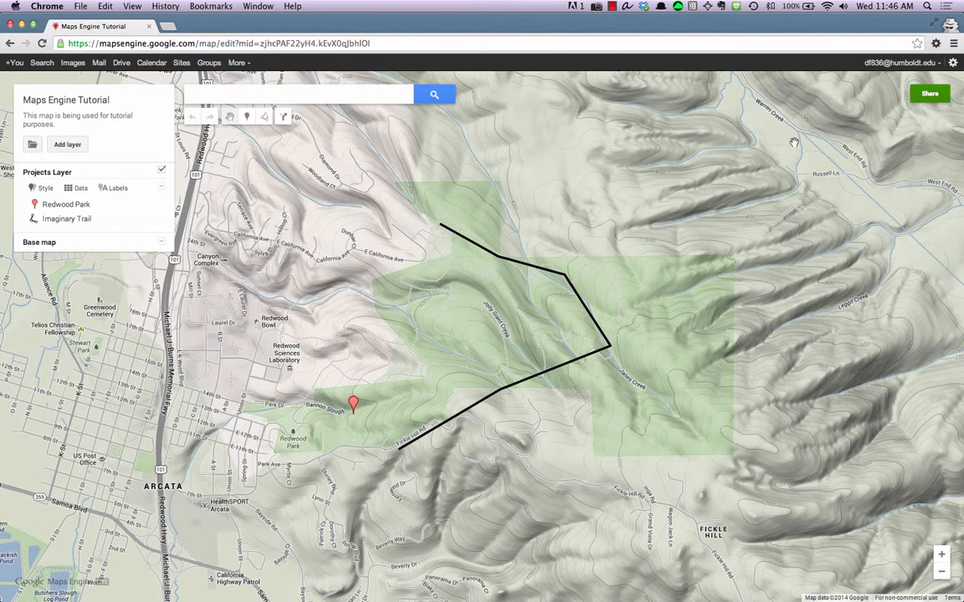
Open the Share settings for the Maps Engine Tutorial map.
click(930, 93)
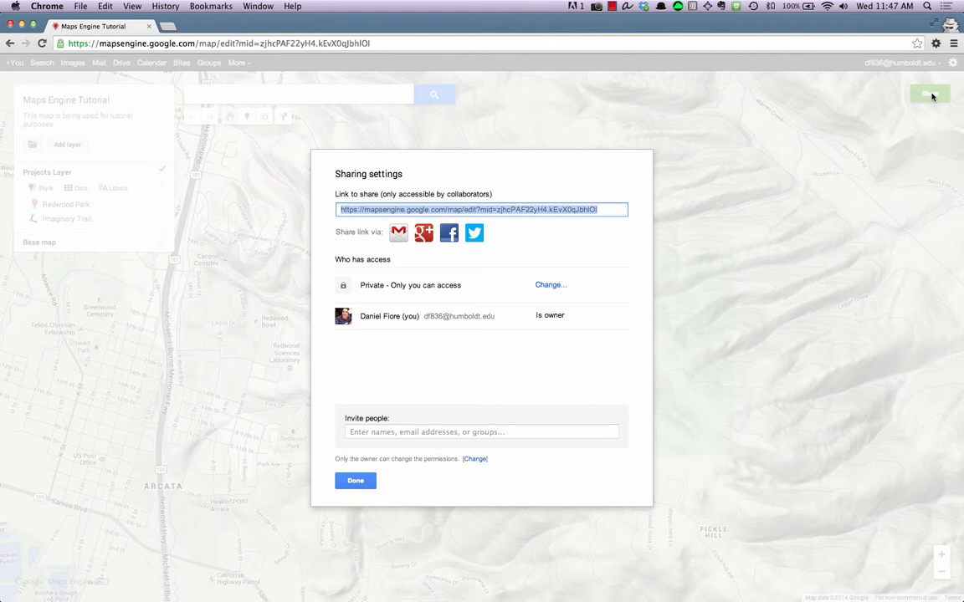
mouse_move(502, 421)
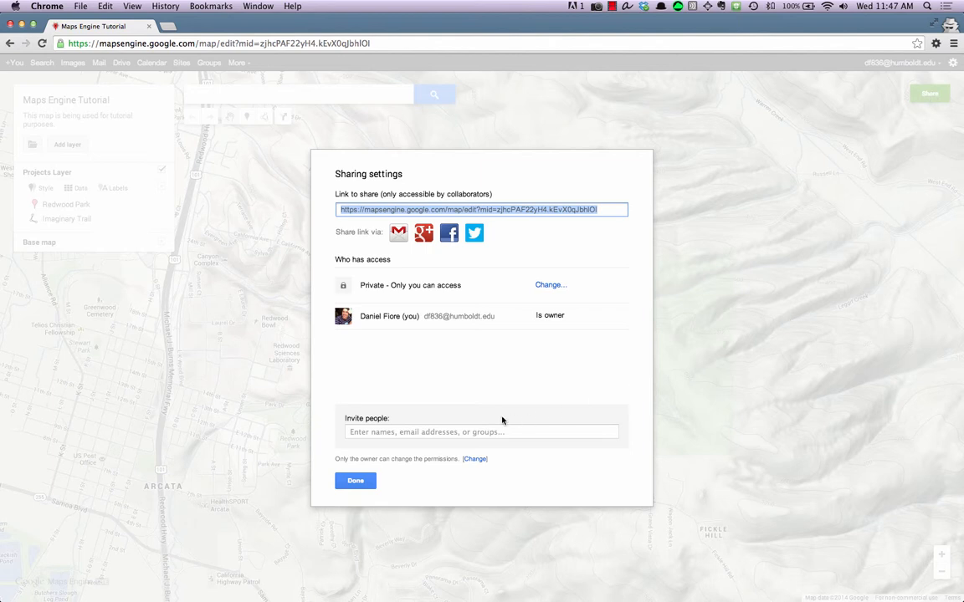
Invite the first contact matching 'morgan' as a collaborator.
text(morgan)
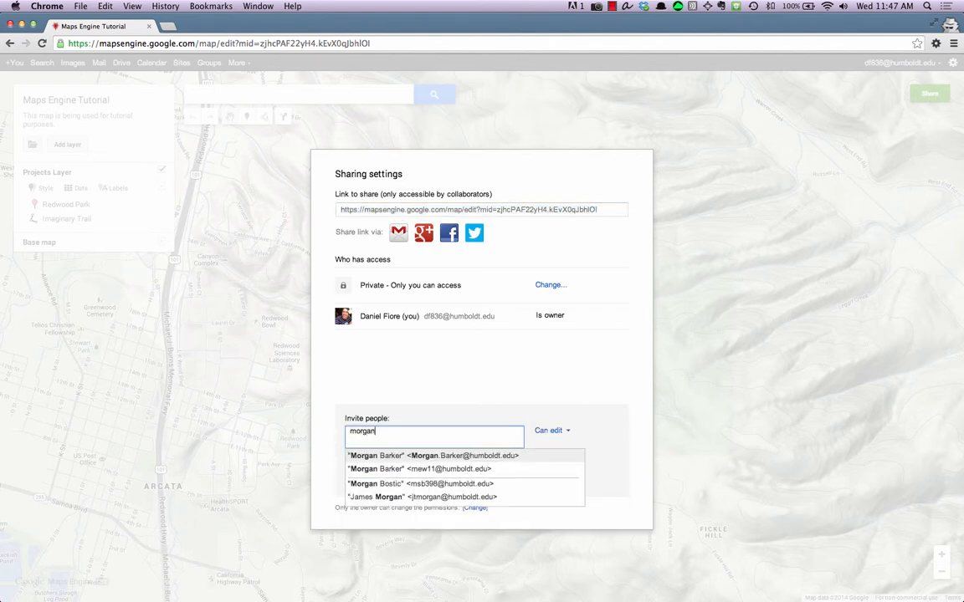
click(434, 455)
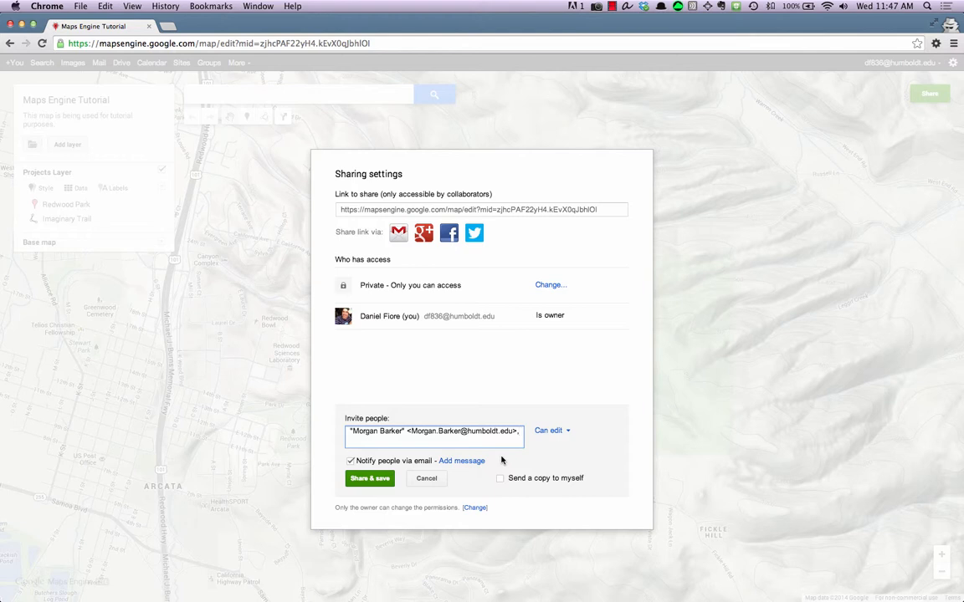
click(552, 430)
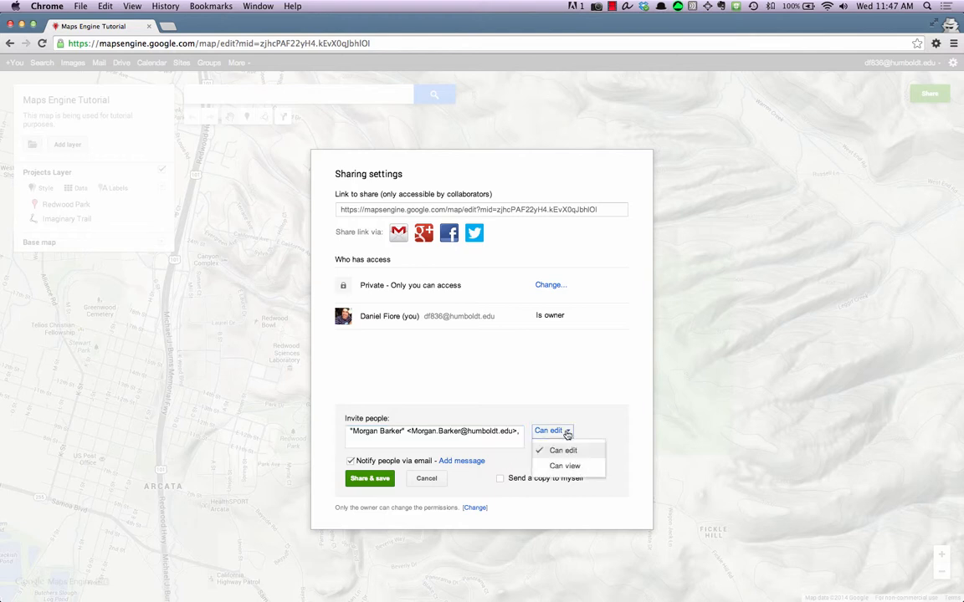
mouse_move(565, 466)
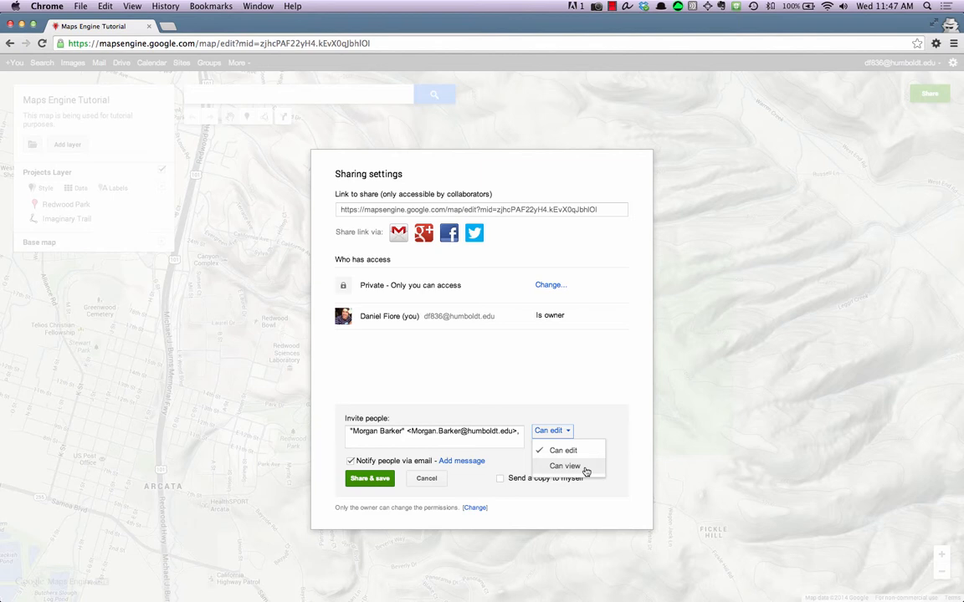
click(563, 450)
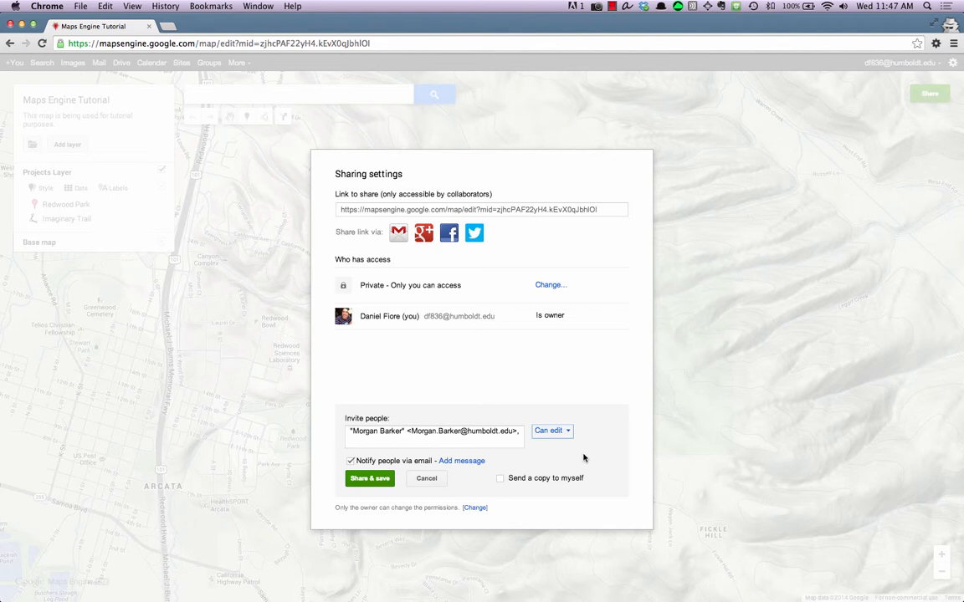
mouse_move(526, 223)
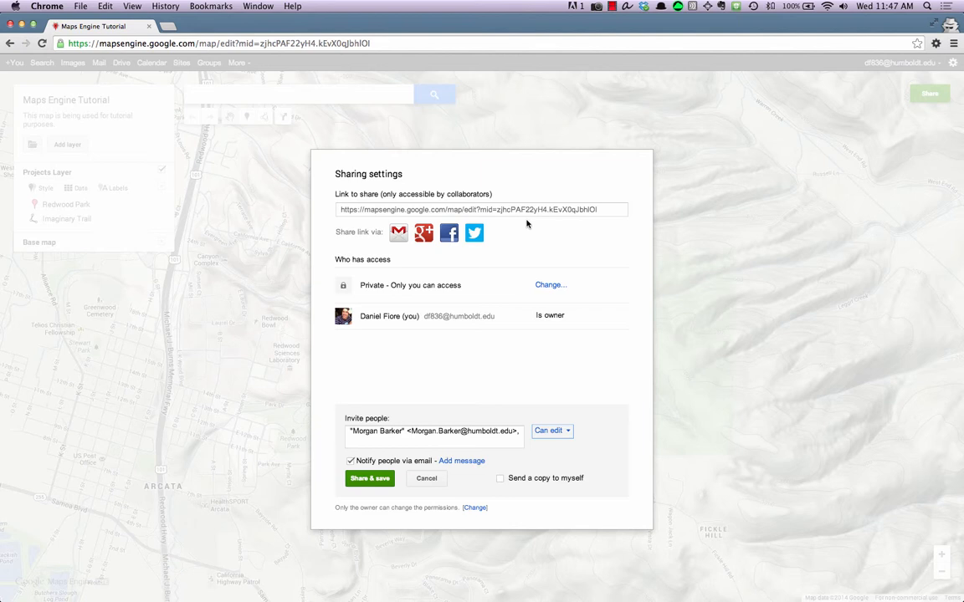
Save the sharing so the collaborator can edit, then close the settings with Done.
click(369, 478)
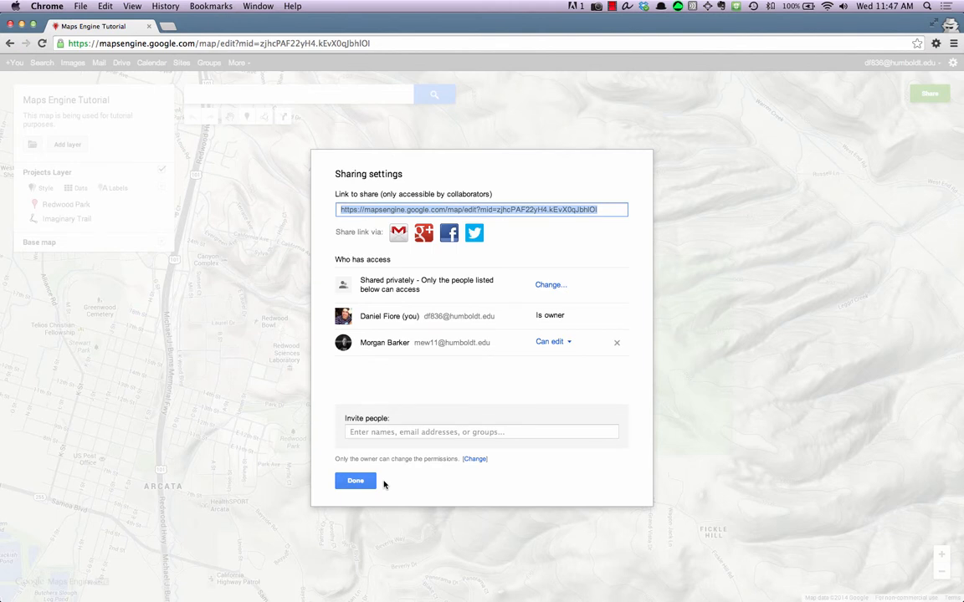
mouse_move(463, 378)
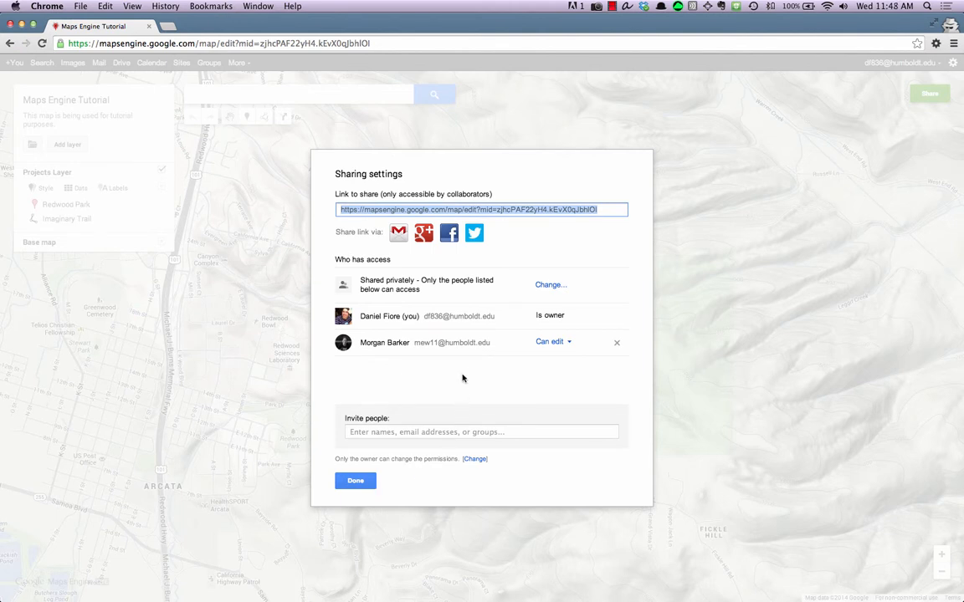
mouse_move(462, 369)
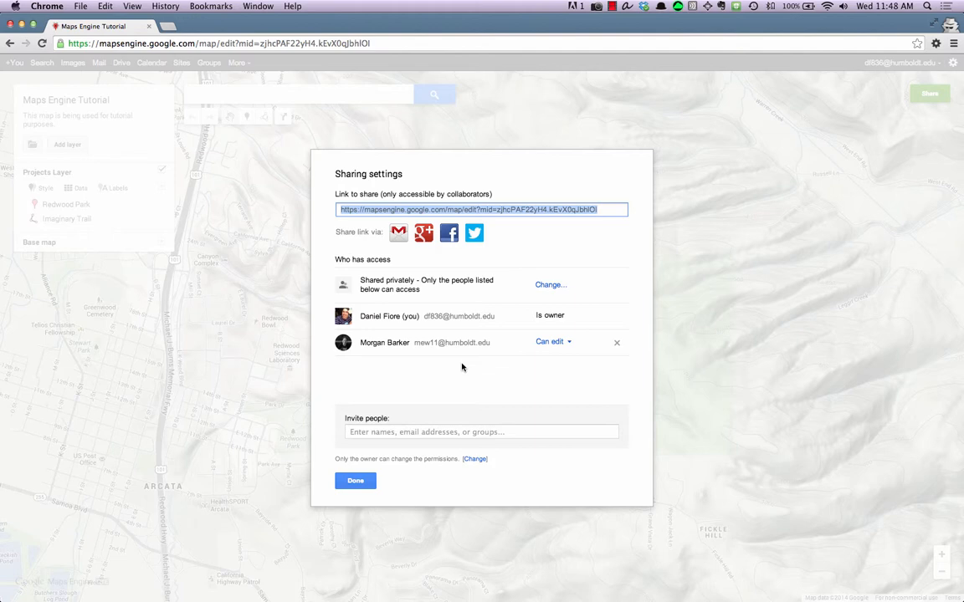
click(354, 480)
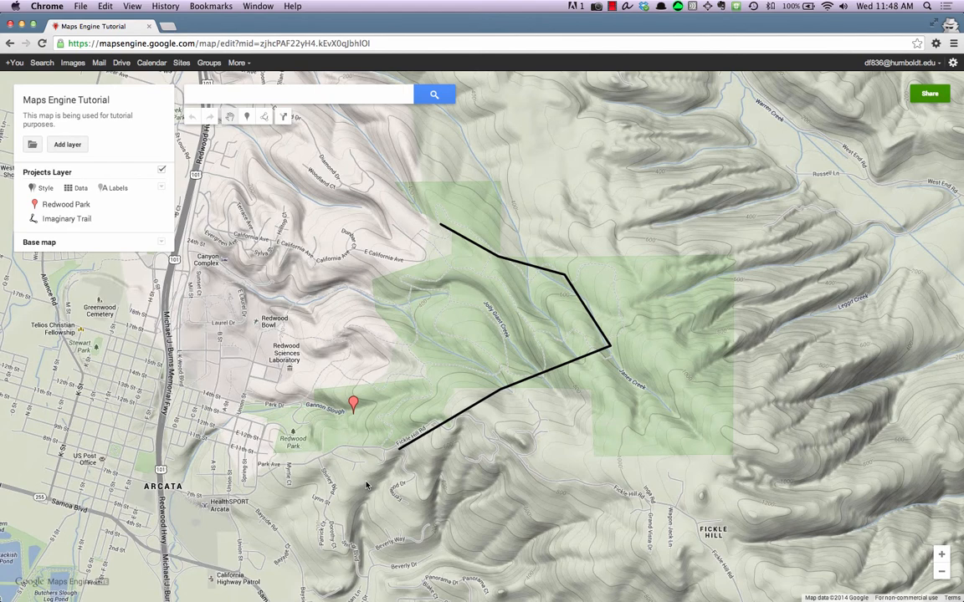